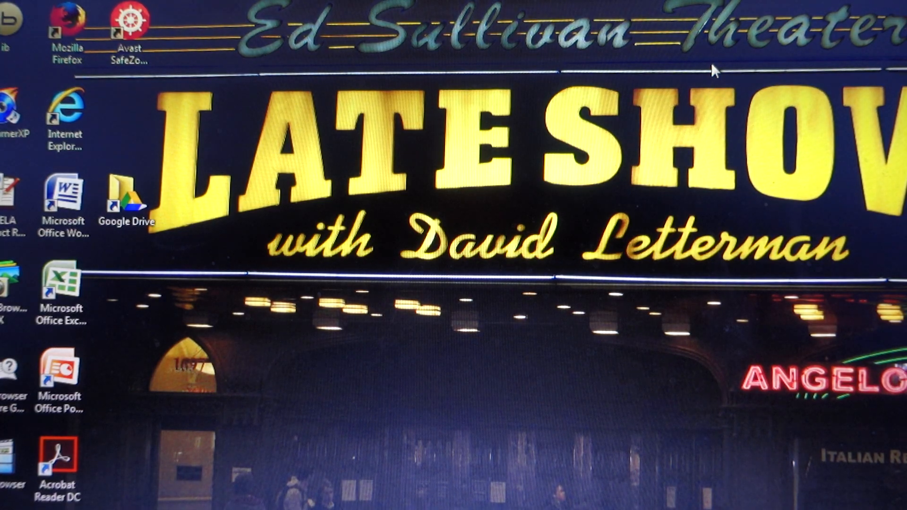
{"action": "mouse_move", "coordinate": [139, 292]}
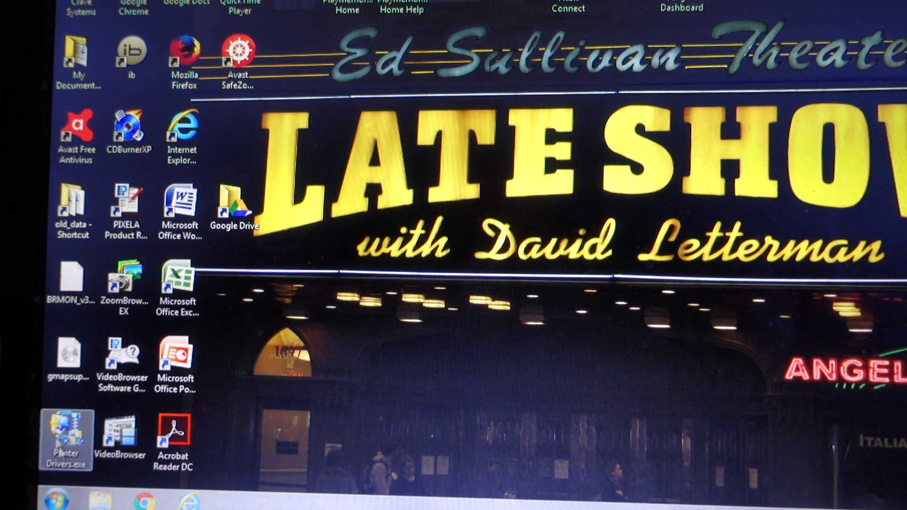
Open the Canon MP280 series printer's page from Control Panel's Devices and Printers.
{"action": "left_click", "coordinate": [55, 498]}
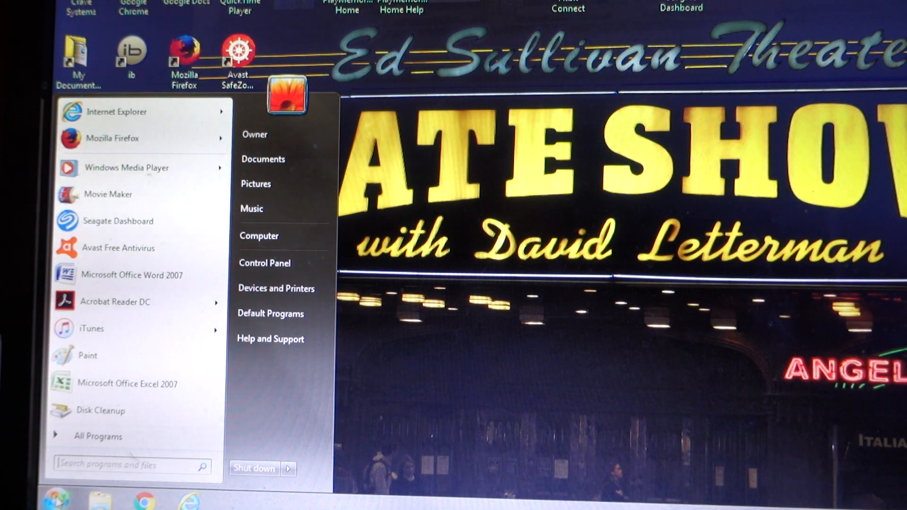
{"action": "mouse_move", "coordinate": [263, 263]}
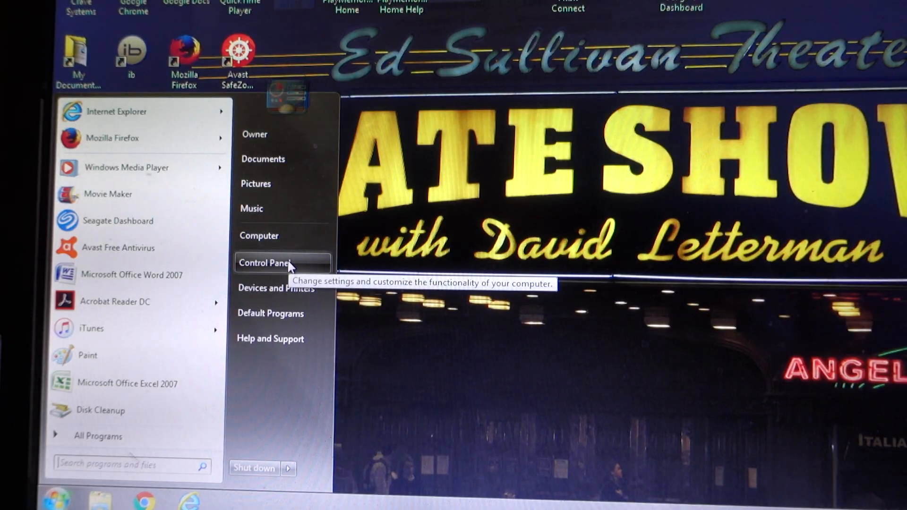
{"action": "left_click", "coordinate": [264, 263]}
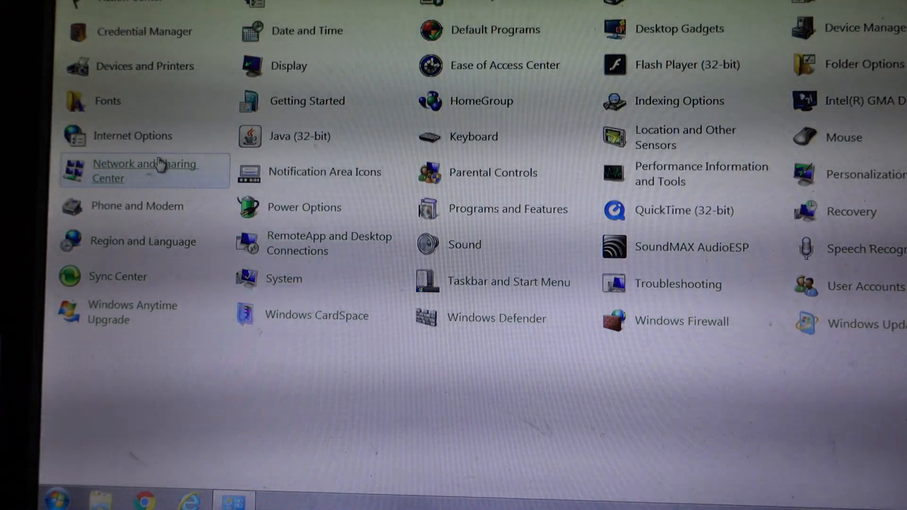
{"action": "mouse_move", "coordinate": [139, 65]}
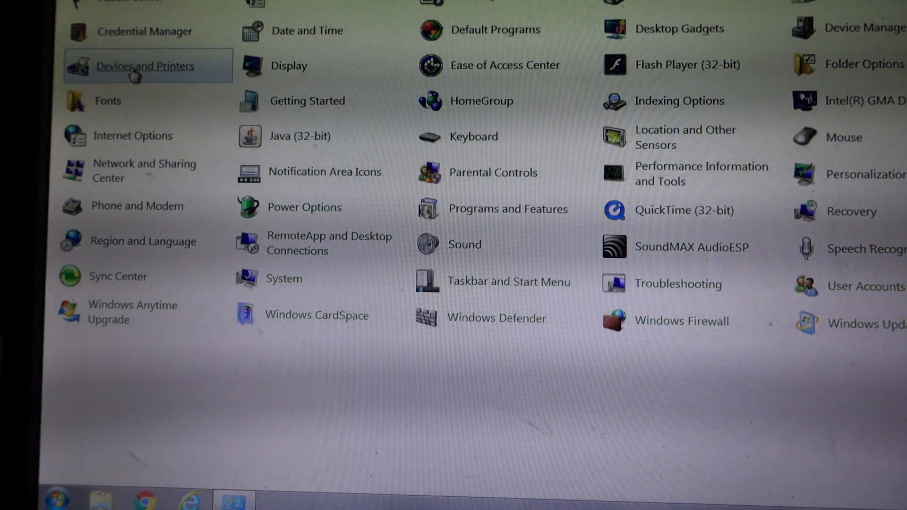
{"action": "left_click", "coordinate": [147, 65]}
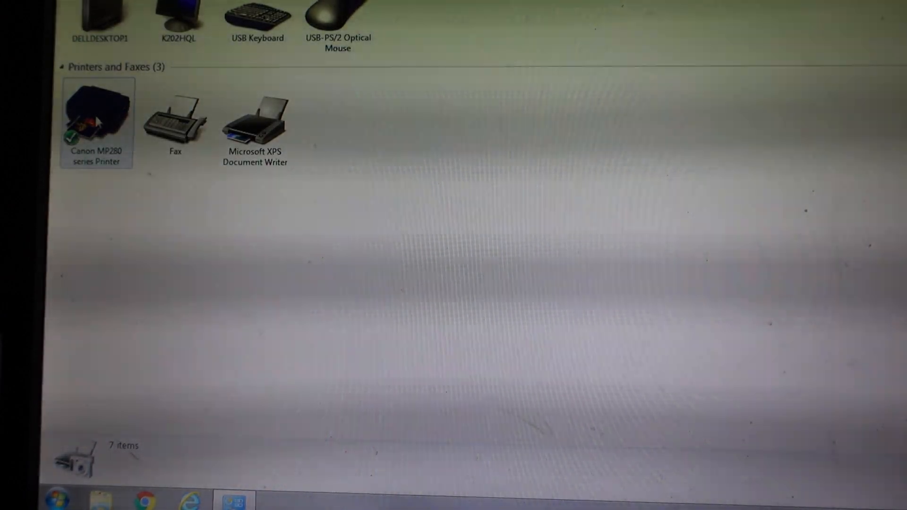
{"action": "left_click", "coordinate": [96, 116]}
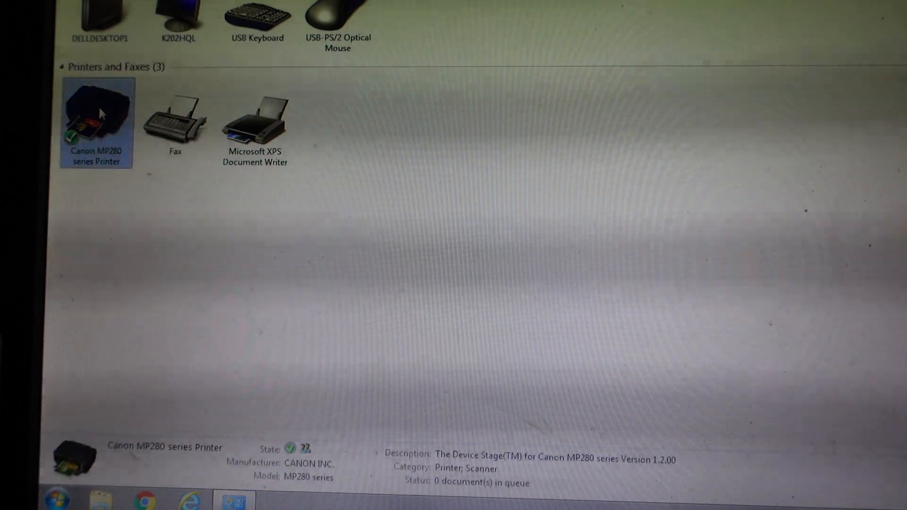
{"action": "double_click", "coordinate": [96, 116]}
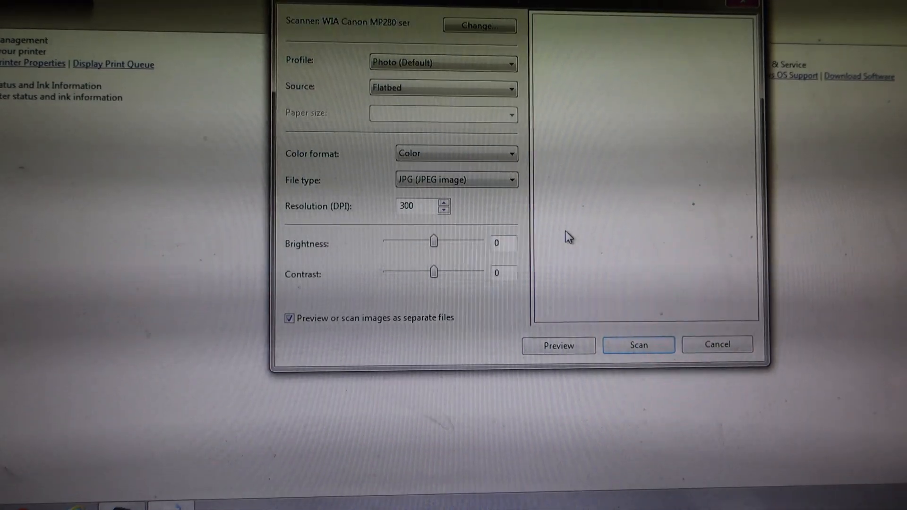
Preview the document lying on the scanner glass.
{"action": "left_click", "coordinate": [557, 346]}
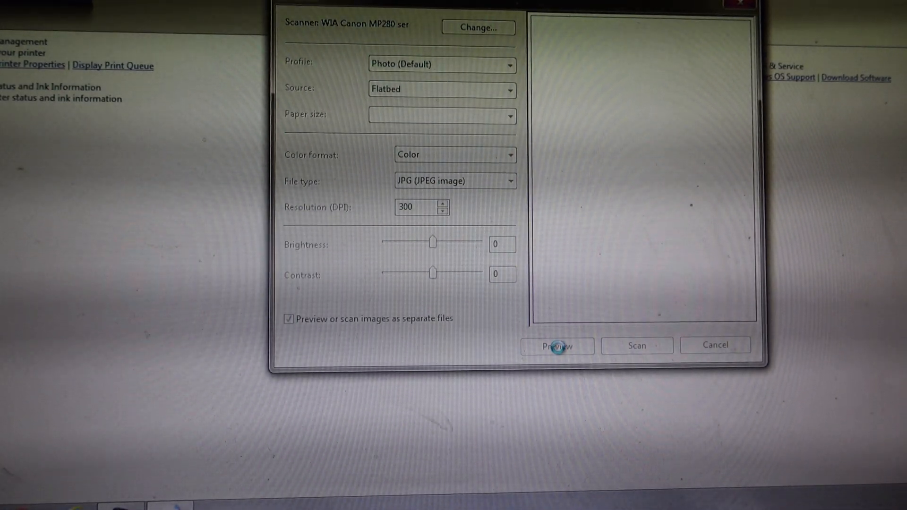
{"action": "left_click", "coordinate": [557, 346]}
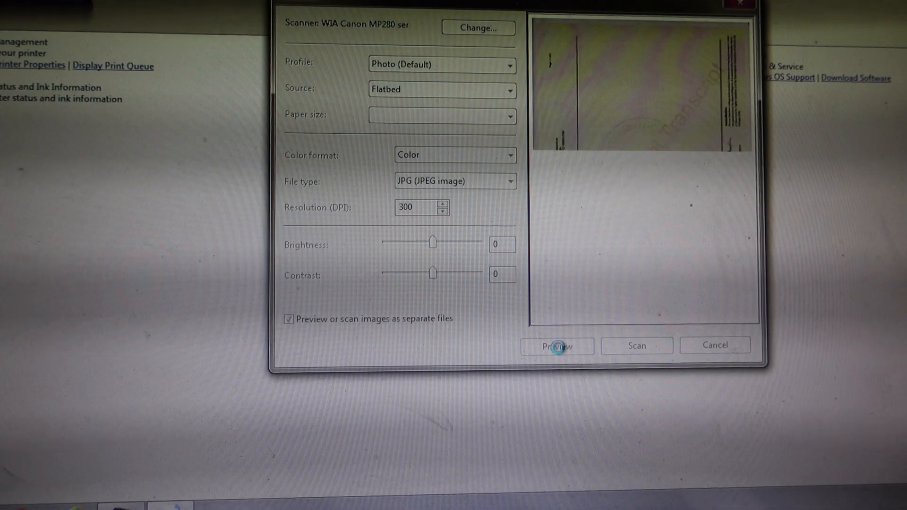
{"action": "left_click", "coordinate": [556, 346]}
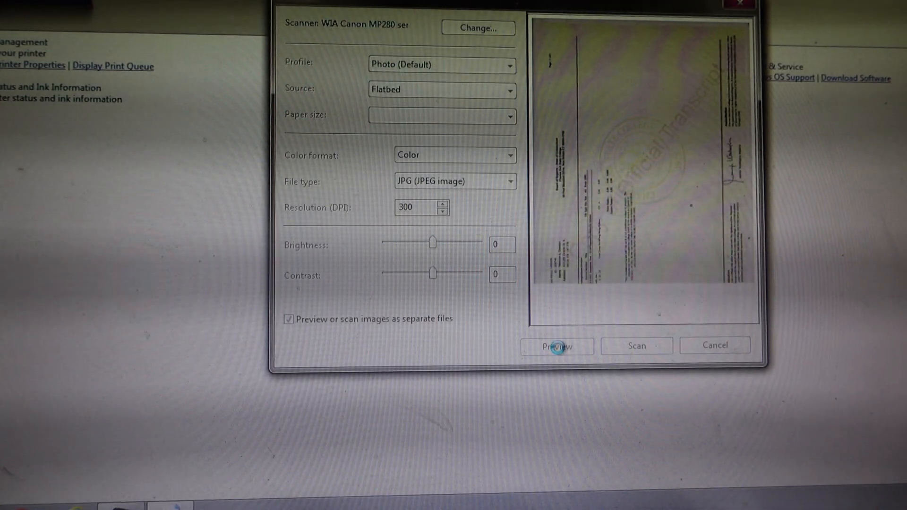
{"action": "left_click", "coordinate": [556, 346]}
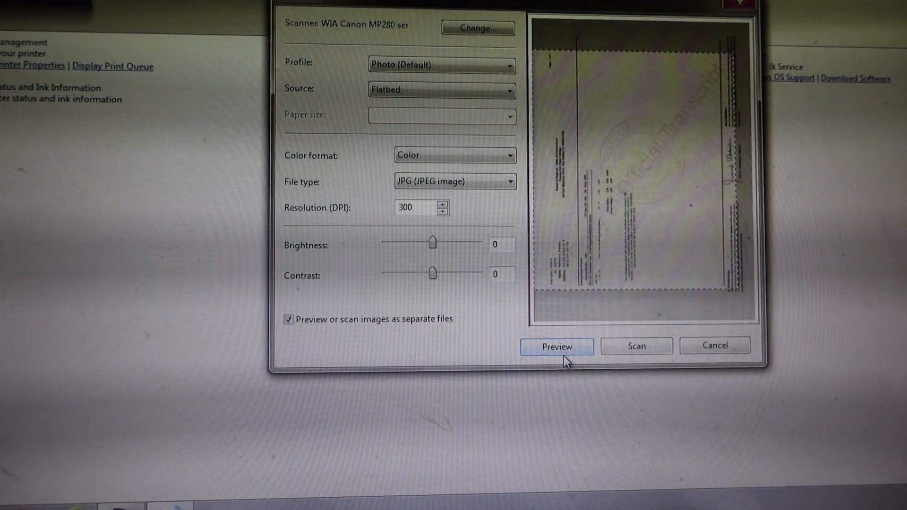
{"action": "mouse_move", "coordinate": [359, 345]}
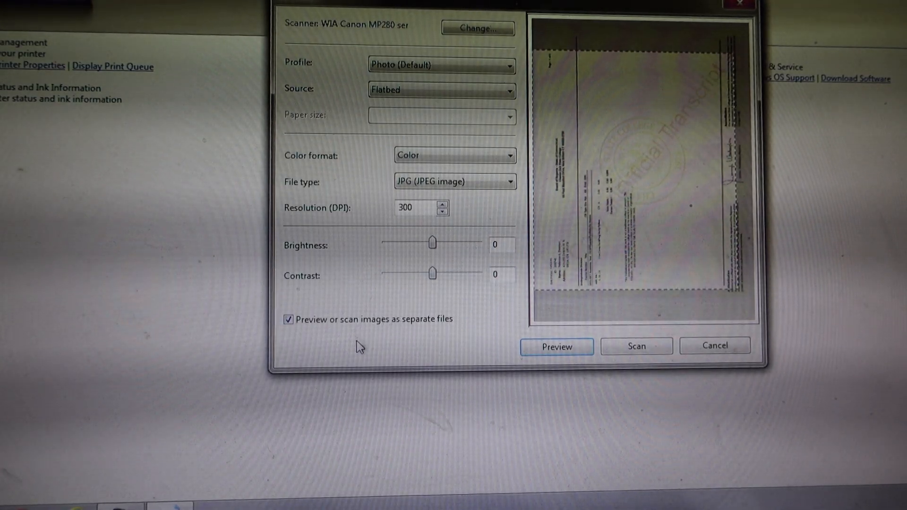
Toggle 'Preview or scan images as separate files' off and back on, then scan.
{"action": "left_click", "coordinate": [288, 319]}
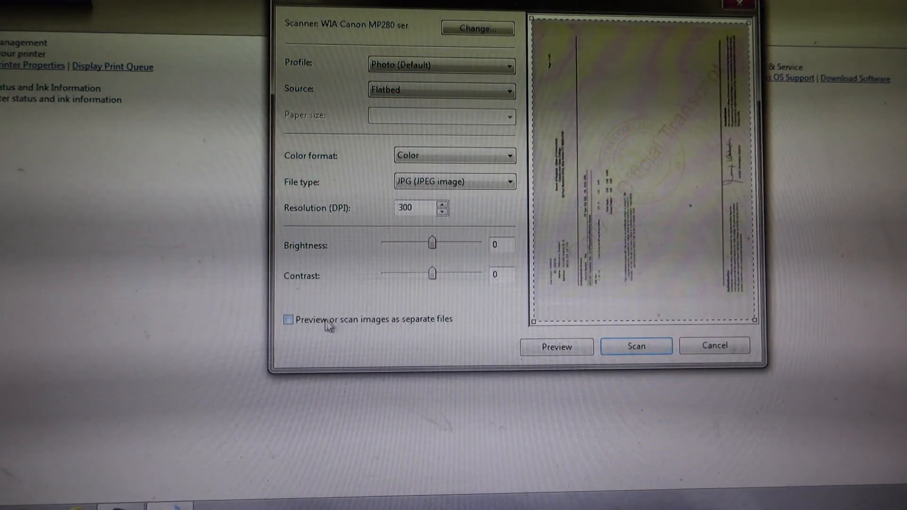
{"action": "left_click", "coordinate": [288, 320]}
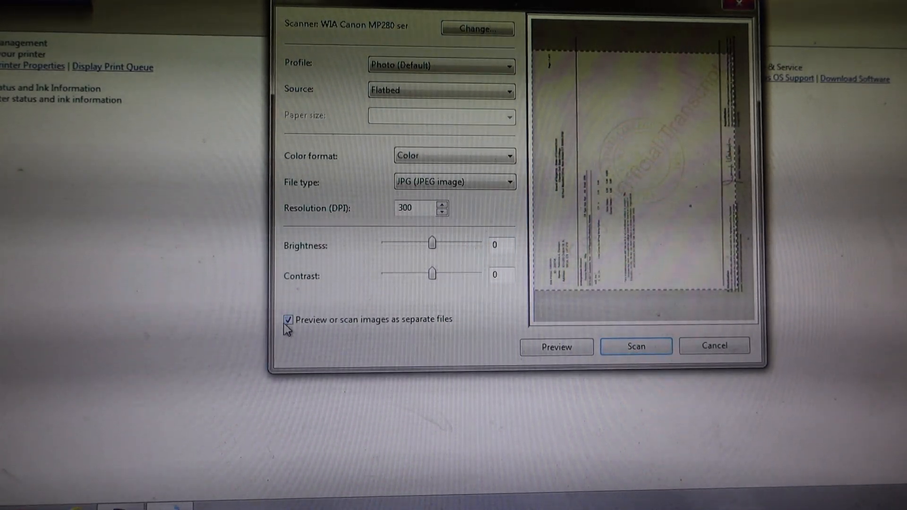
{"action": "left_click", "coordinate": [635, 346]}
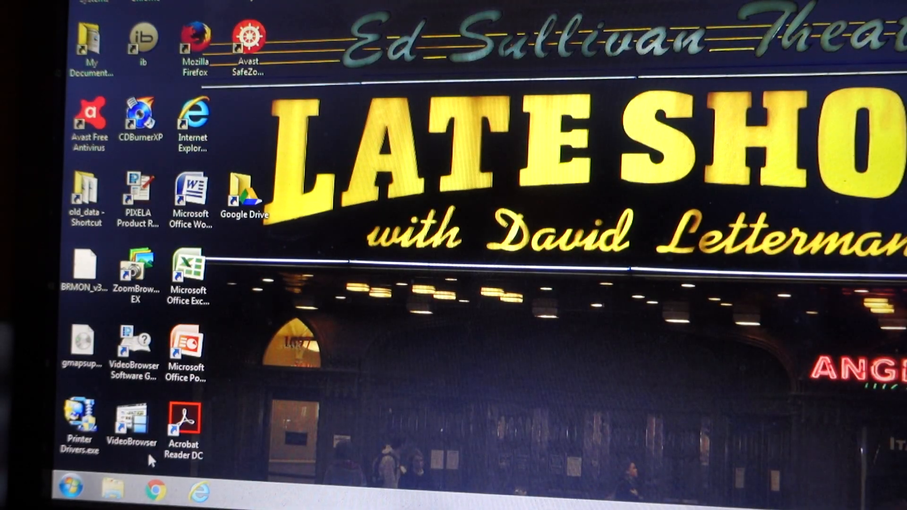
Open the MP Navigator EX folder in the Pictures library.
{"action": "left_click", "coordinate": [112, 487]}
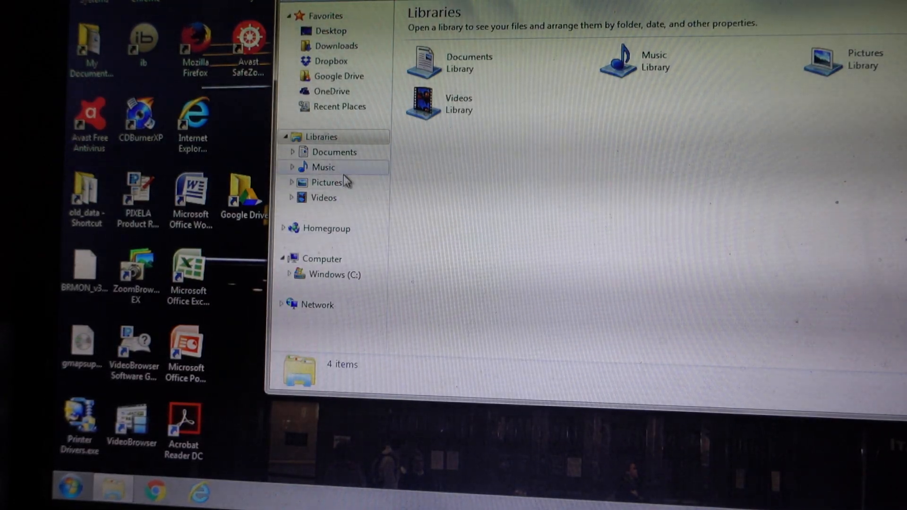
{"action": "left_click", "coordinate": [328, 183]}
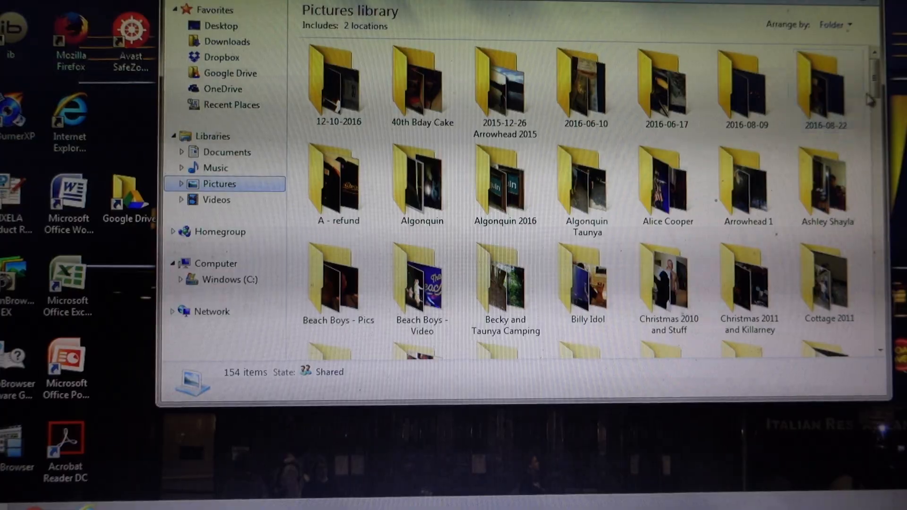
{"action": "scroll", "scroll_direction": "down", "scroll_amount": 3}
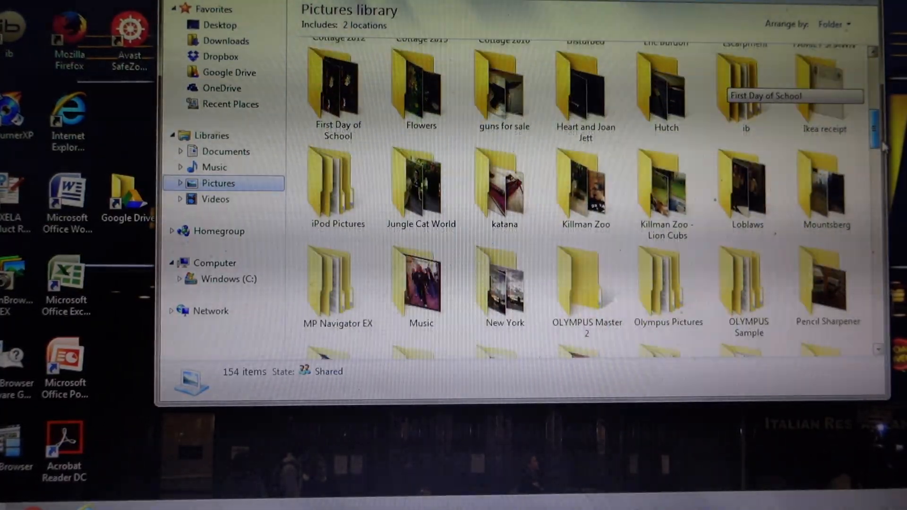
{"action": "double_click", "coordinate": [338, 283]}
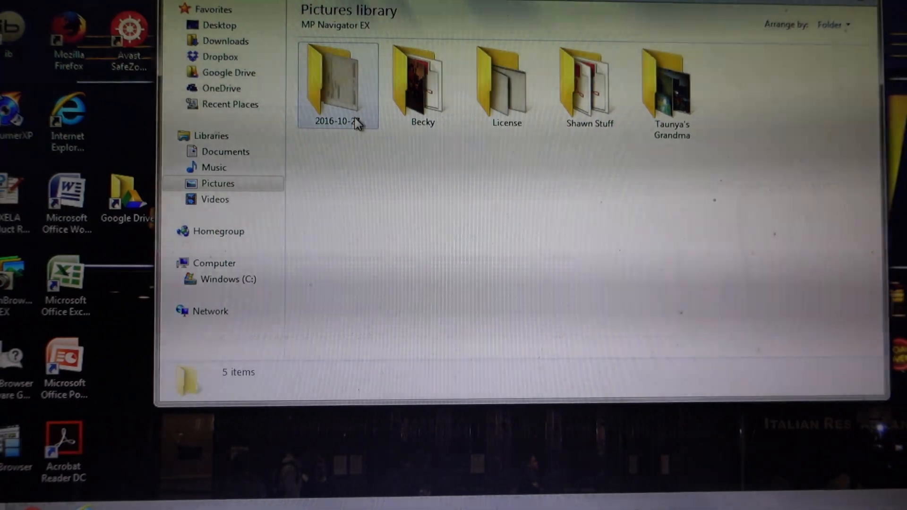
{"action": "mouse_move", "coordinate": [335, 87]}
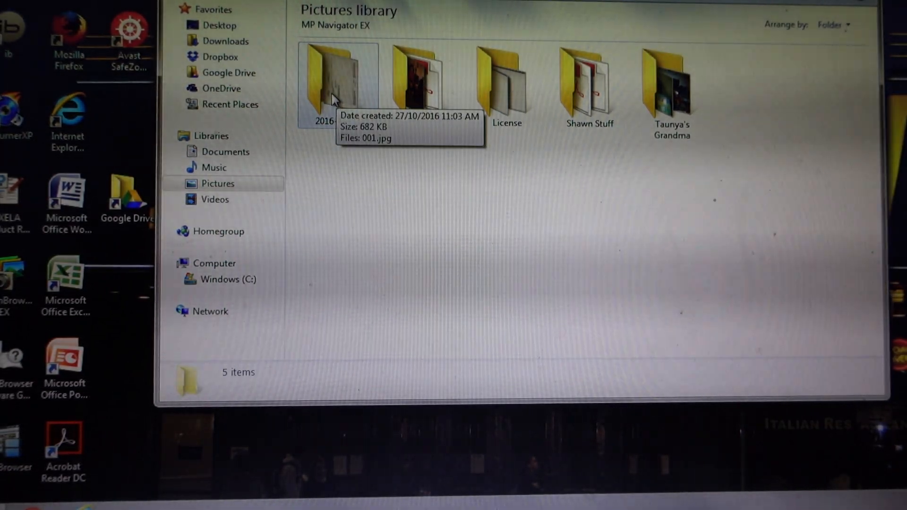
Look inside the 2016-10-27 scan folder, then return to MP Navigator EX.
{"action": "left_click", "coordinate": [337, 87]}
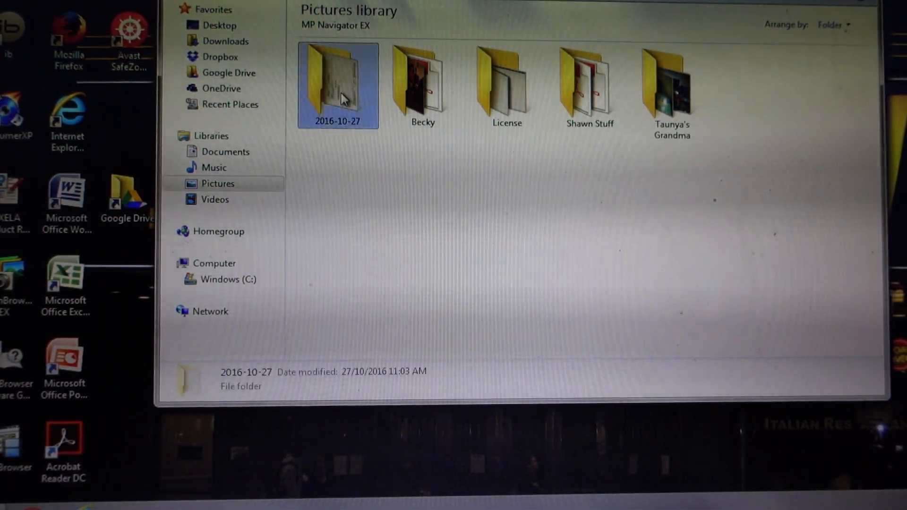
{"action": "double_click", "coordinate": [338, 85]}
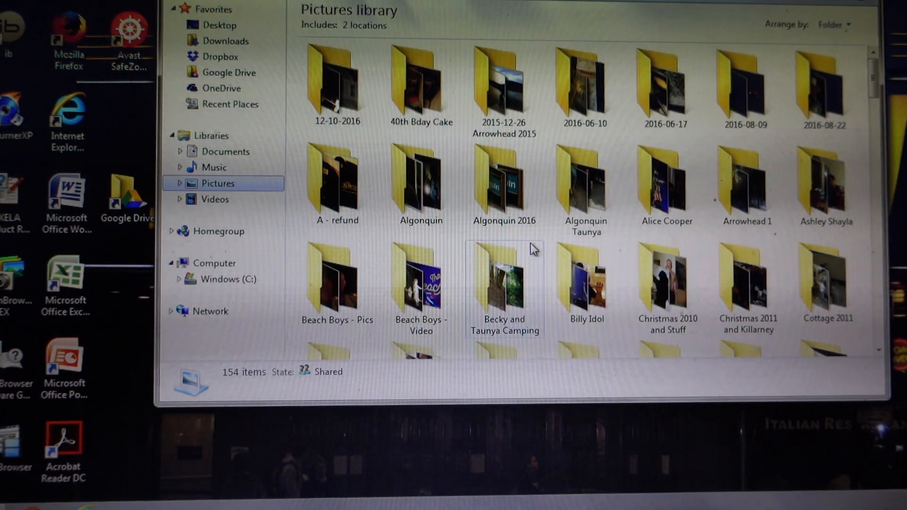
{"action": "scroll", "scroll_direction": "down", "scroll_amount": 3}
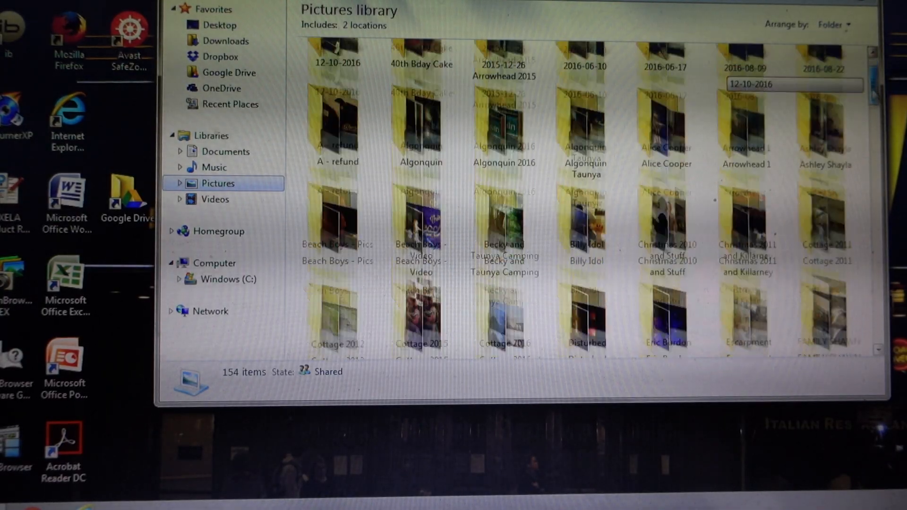
{"action": "scroll", "scroll_direction": "down", "scroll_amount": 3}
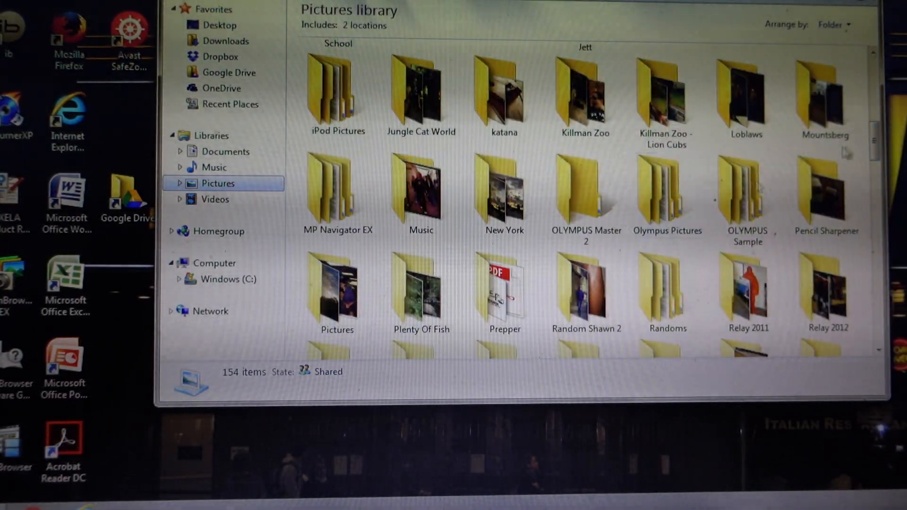
{"action": "double_click", "coordinate": [338, 194]}
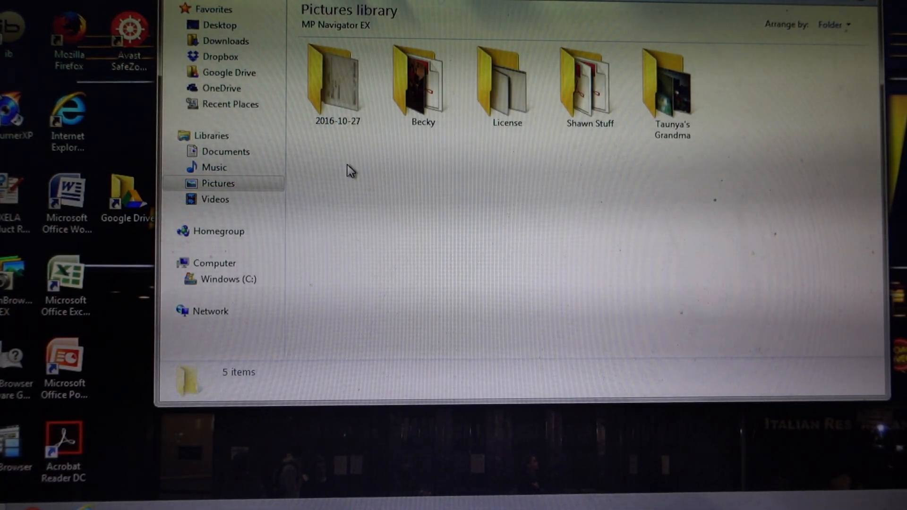
Rename folder 2016-10-27 to School and its 001.jpg image to assignment1.jpg.
{"action": "right_click", "coordinate": [337, 87]}
{"action": "type", "text": "School"}
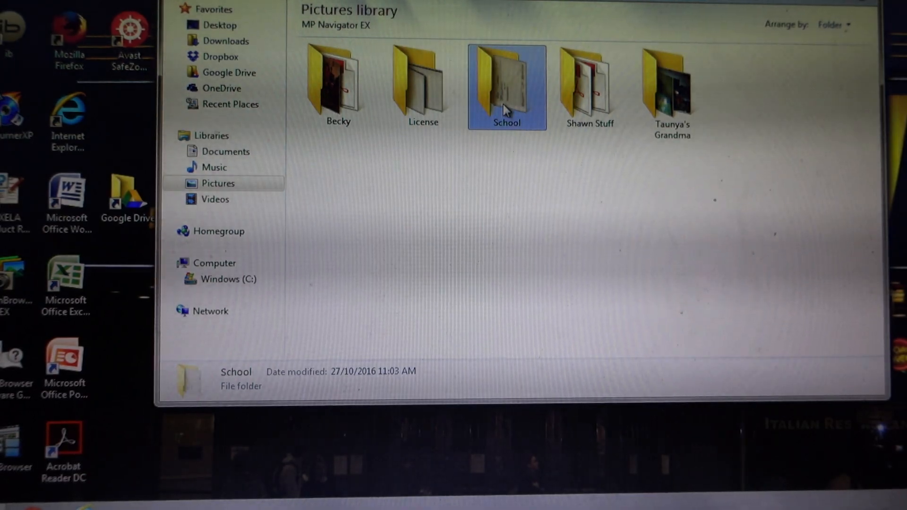
{"action": "double_click", "coordinate": [505, 84]}
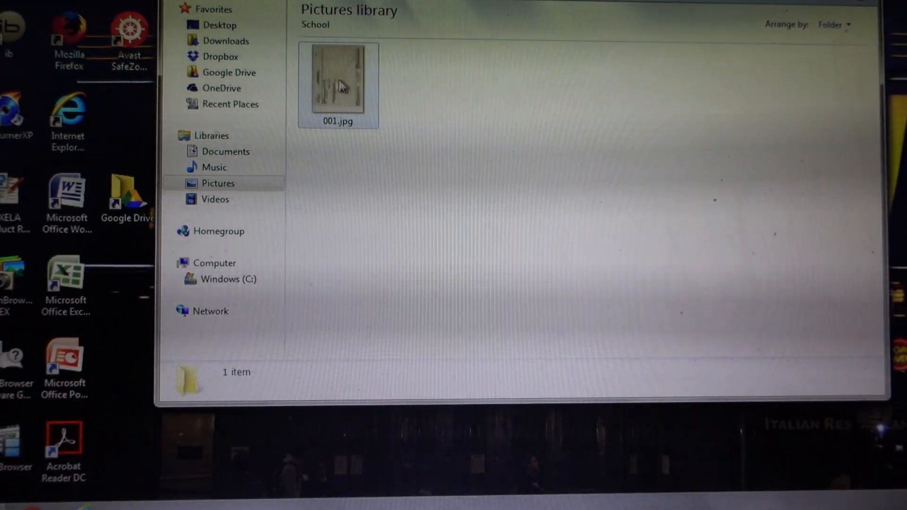
{"action": "right_click", "coordinate": [338, 80]}
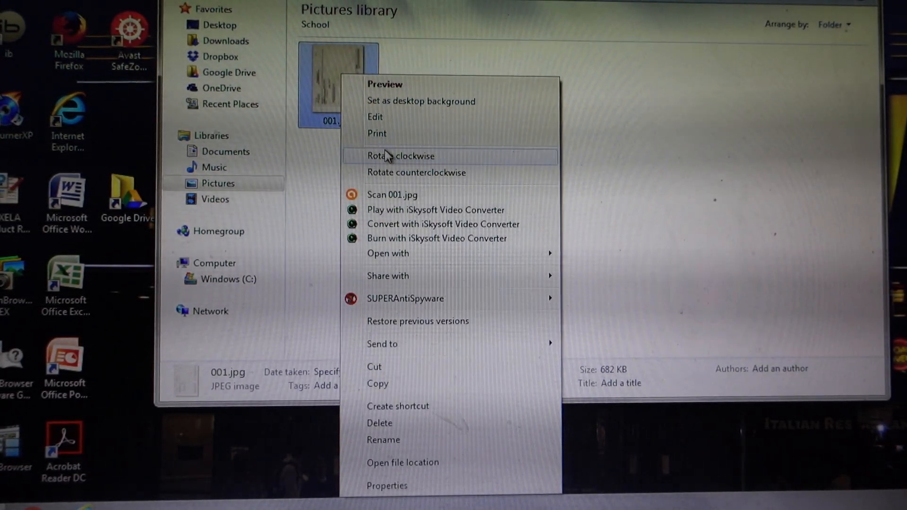
{"action": "mouse_move", "coordinate": [344, 87]}
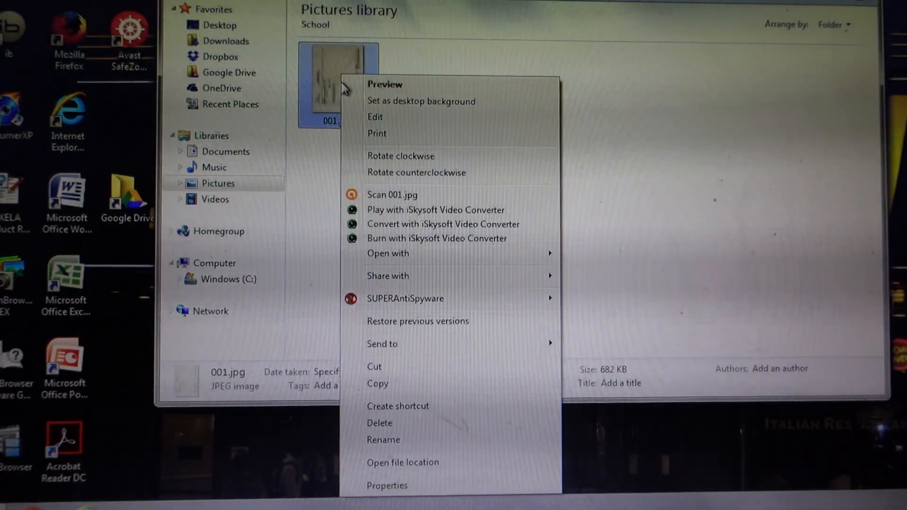
{"action": "mouse_move", "coordinate": [393, 446]}
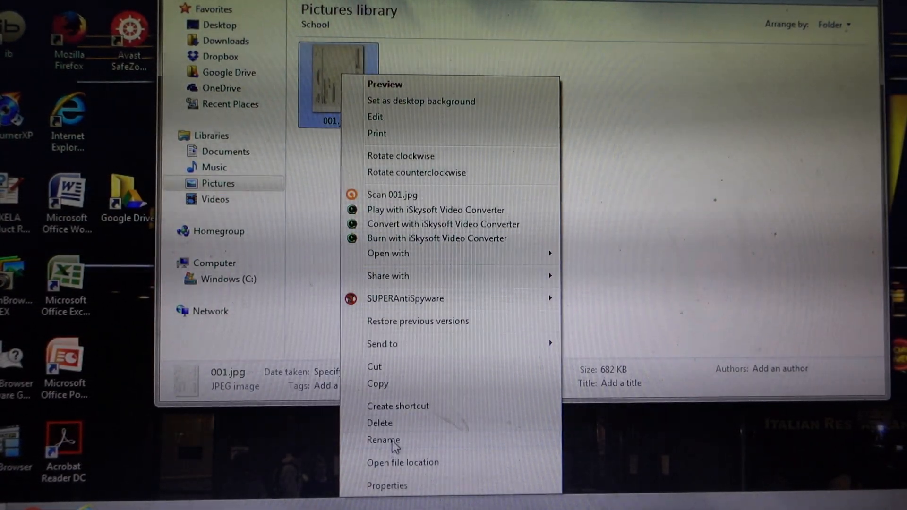
{"action": "left_click", "coordinate": [384, 440]}
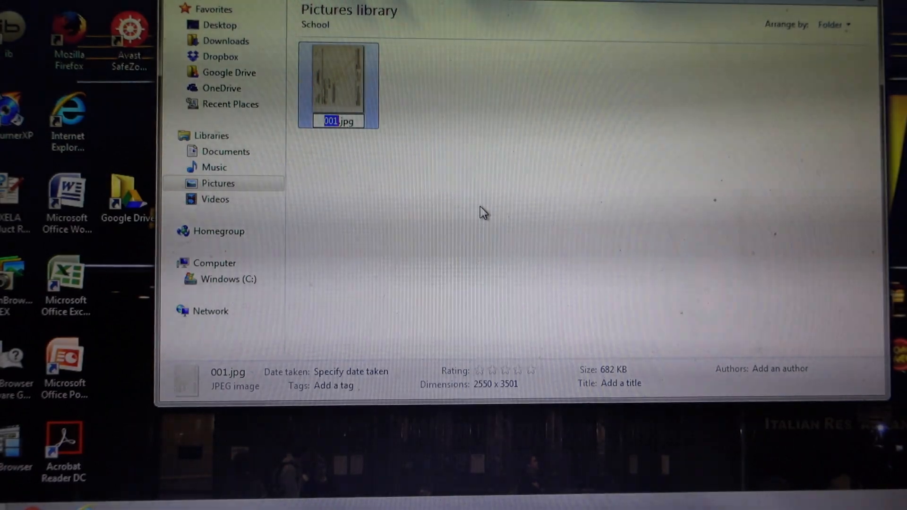
{"action": "type", "text": "assignment"}
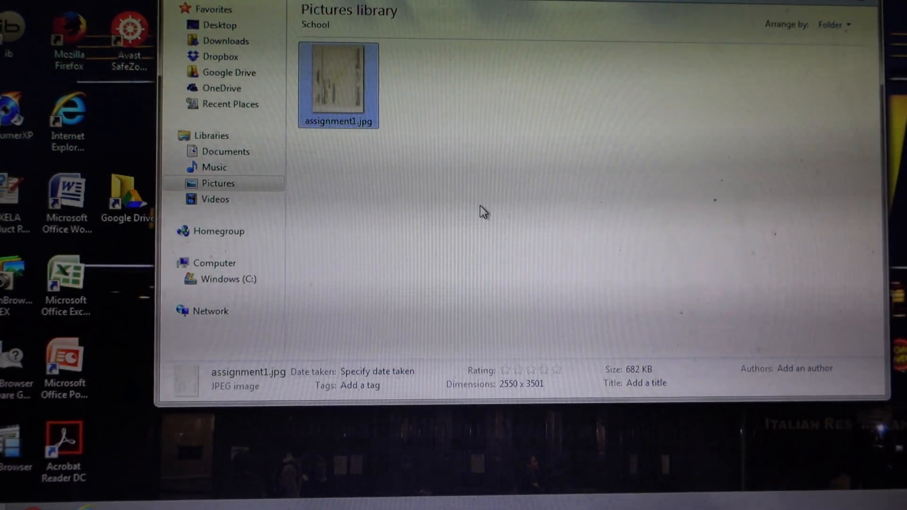
{"action": "mouse_move", "coordinate": [656, 93]}
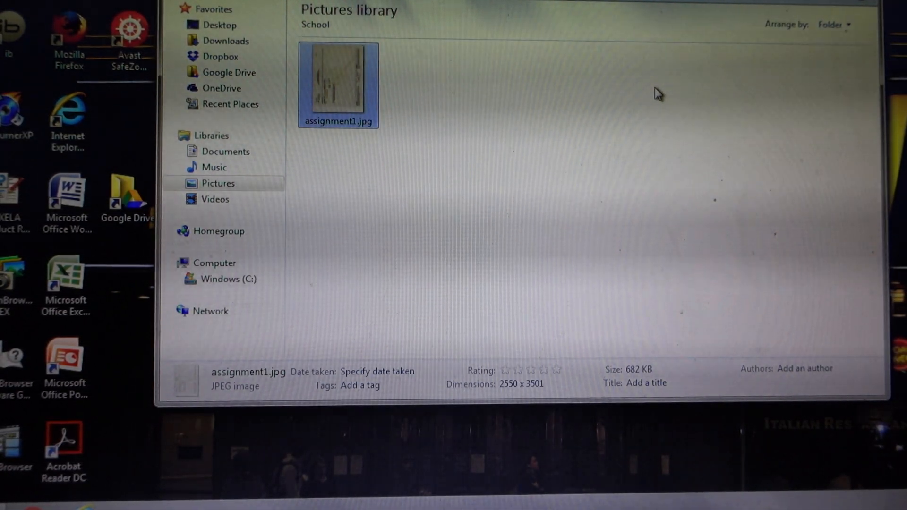